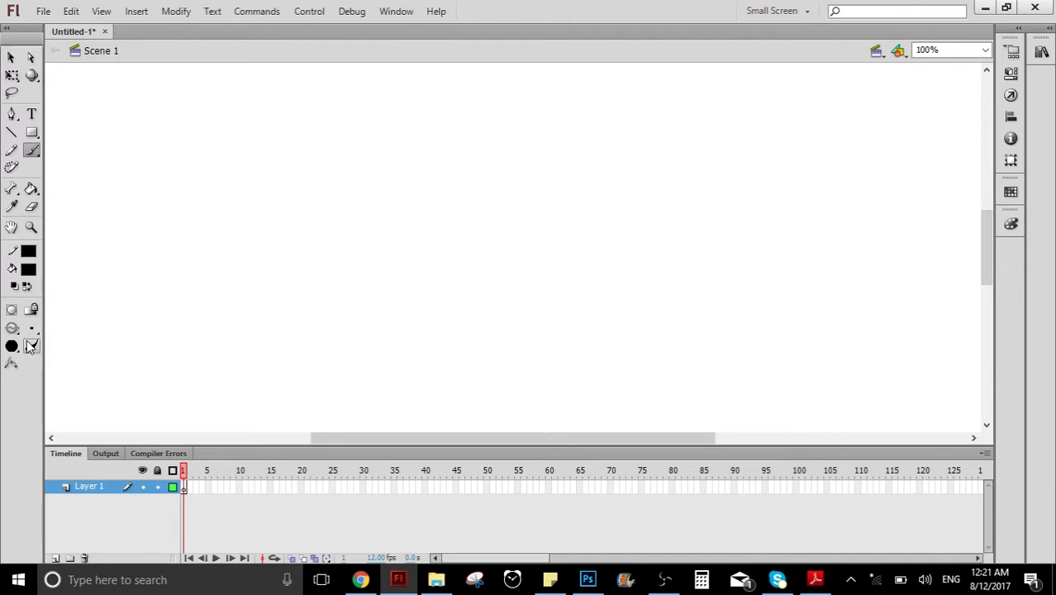
Paint a quick black cartoon face doodle — eyes, nose, grin and ear — with the brush
left_click_drag(281, 242, 306, 226)
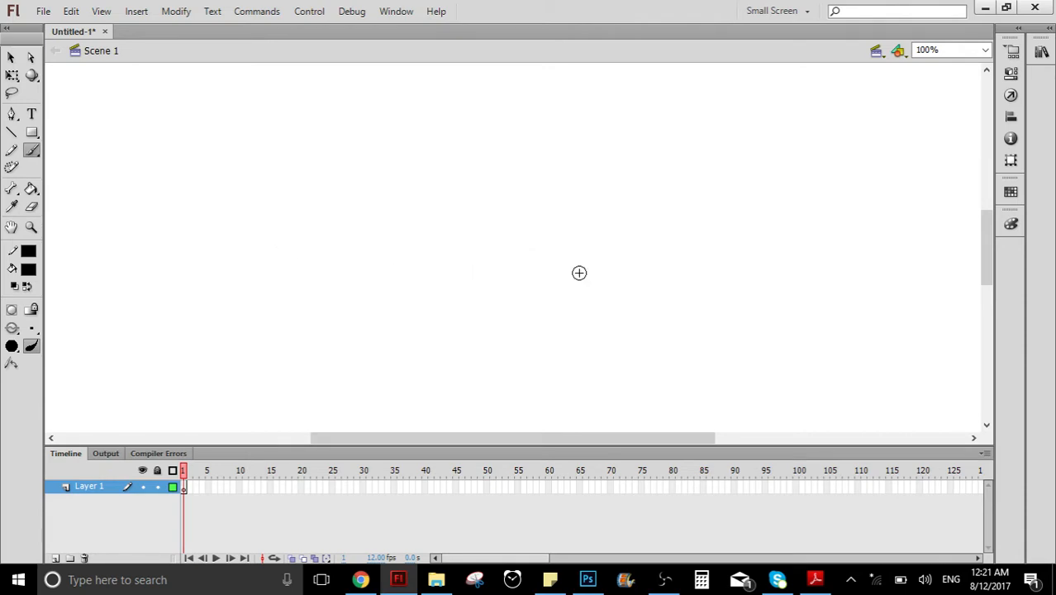
mouse_move(450, 209)
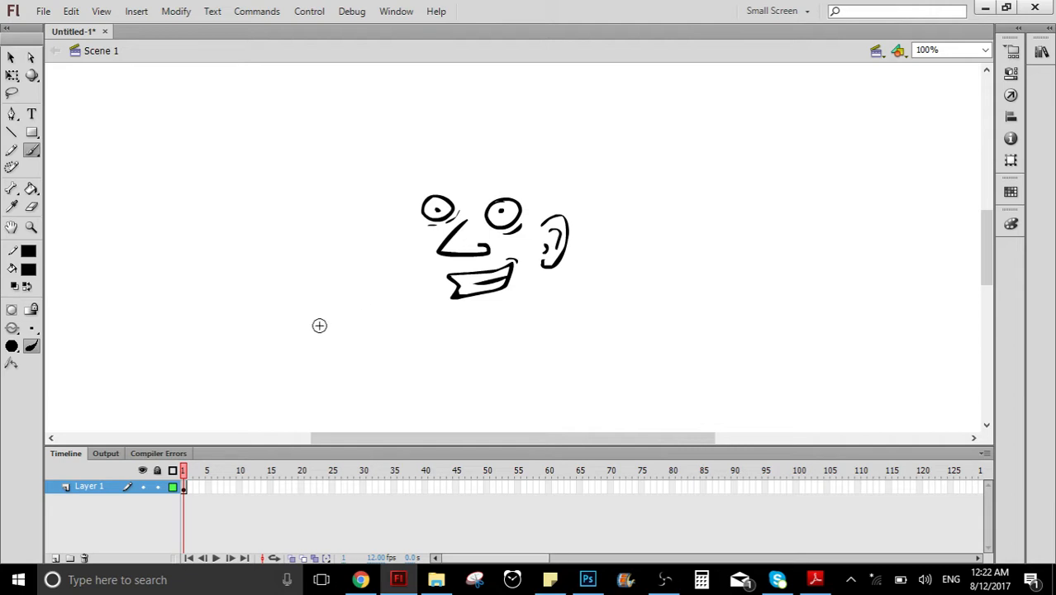
Paint a few practice strokes around the face — short mark below, long curve above, wavy lines at lower left
left_click_drag(348, 316, 370, 296)
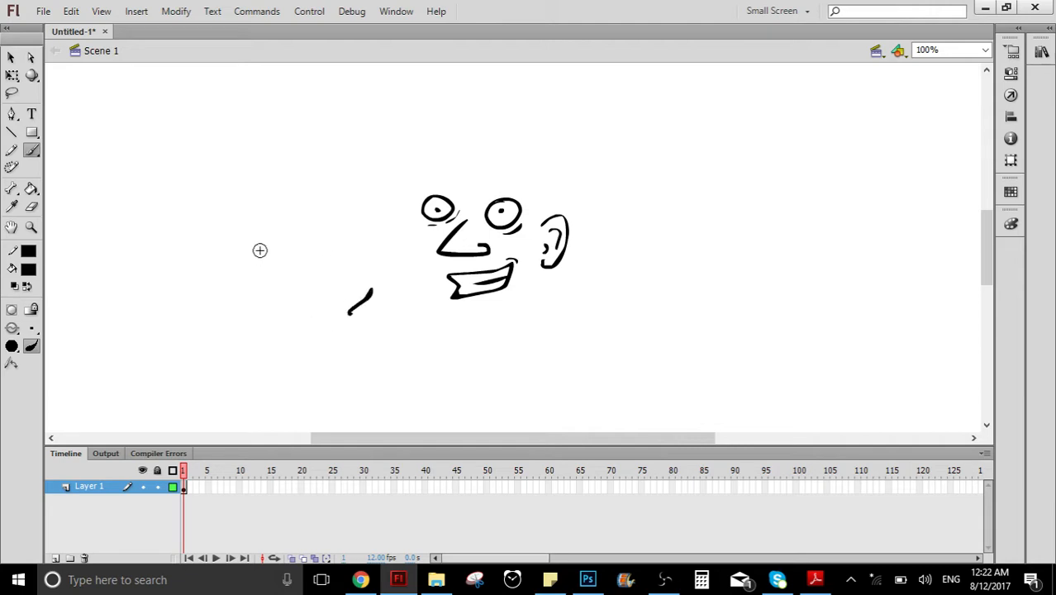
left_click_drag(259, 251, 438, 173)
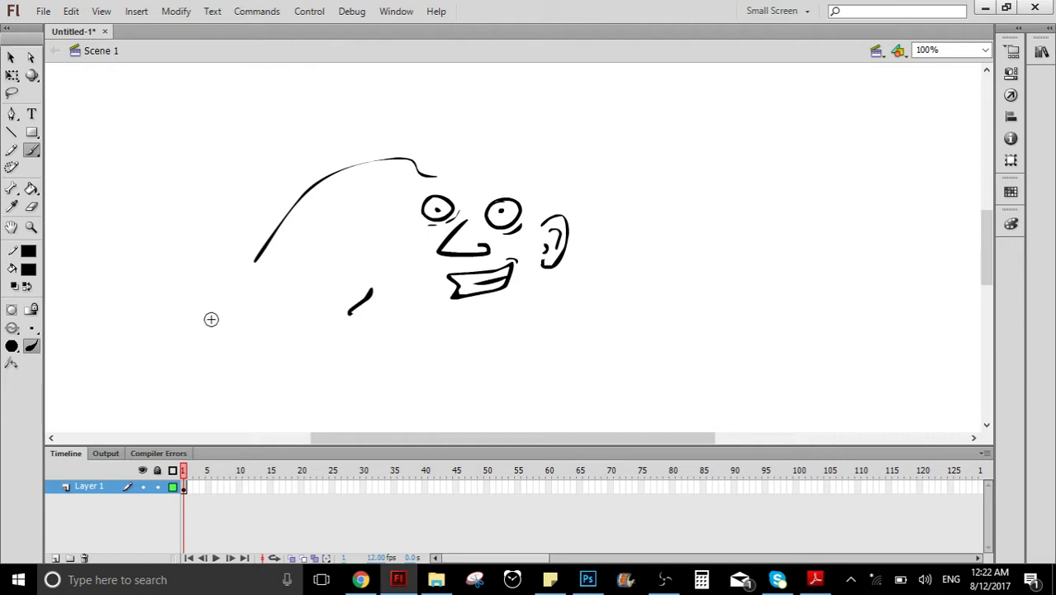
left_click_drag(223, 318, 330, 352)
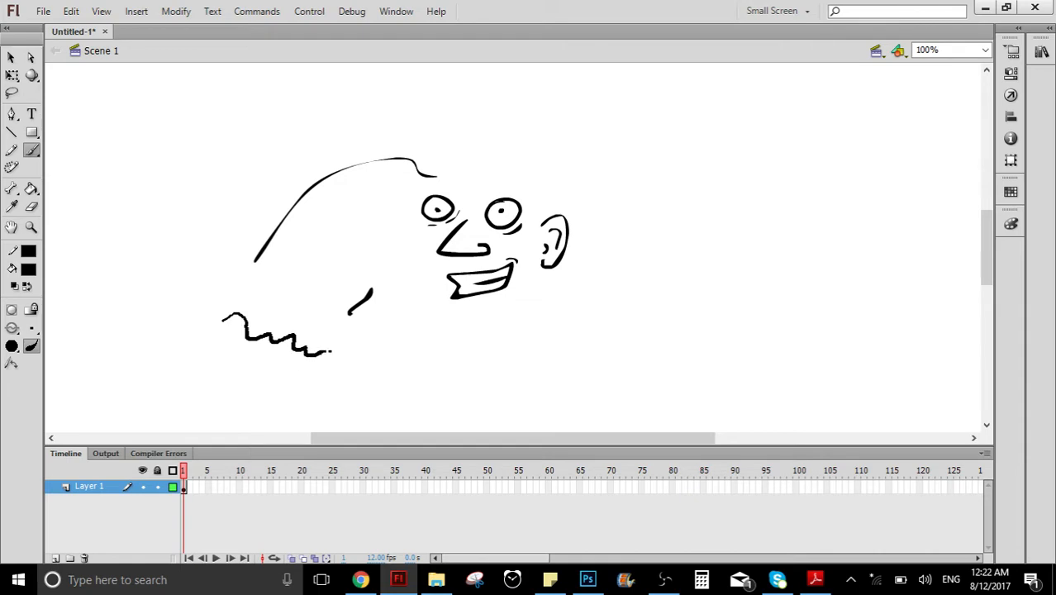
left_click_drag(330, 347, 484, 368)
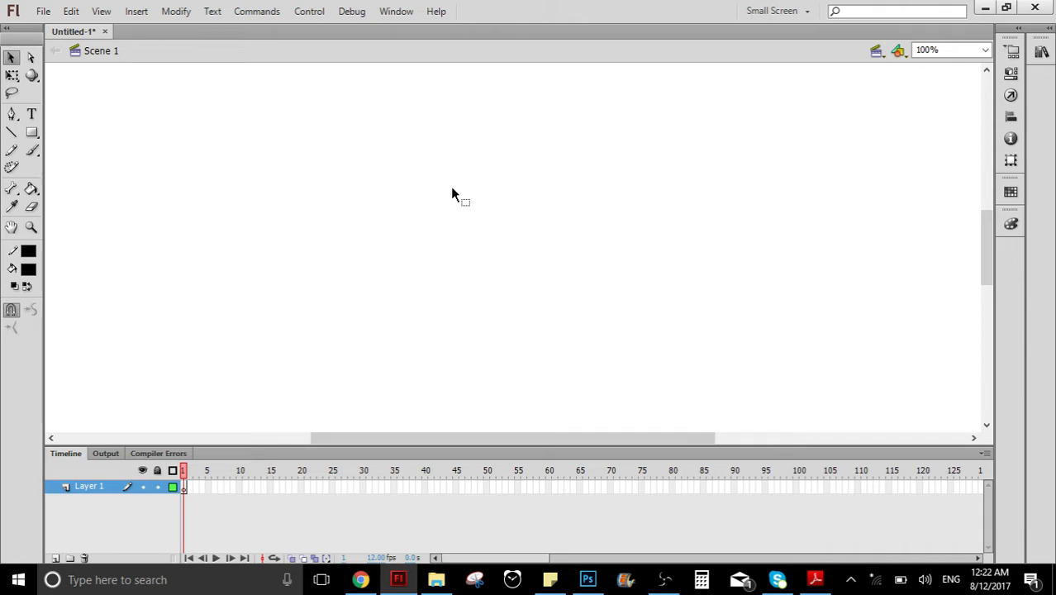
Switch back to the Brush tool to sketch the light gray head construction lines
left_click(28, 268)
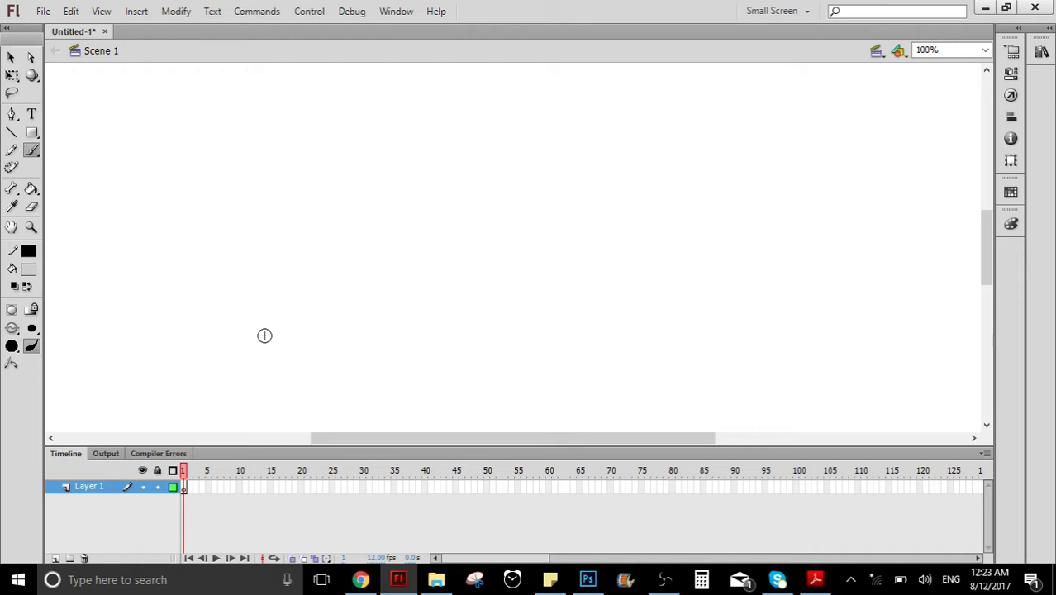
mouse_move(556, 148)
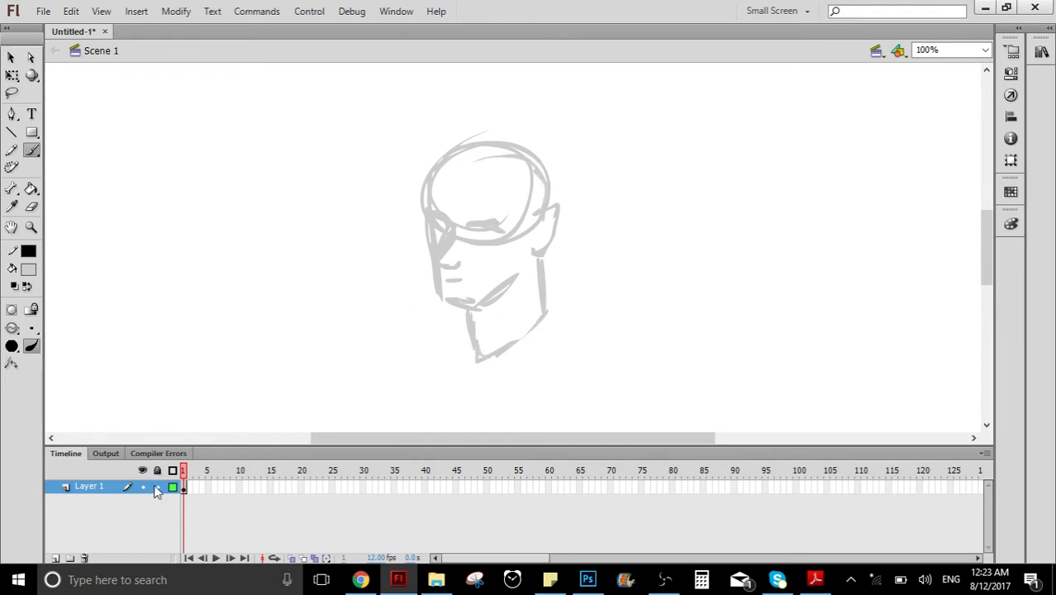
Lock the gray sketch on Layer 1, add Layer 2 above it and try a couple of trial strokes
left_click(127, 486)
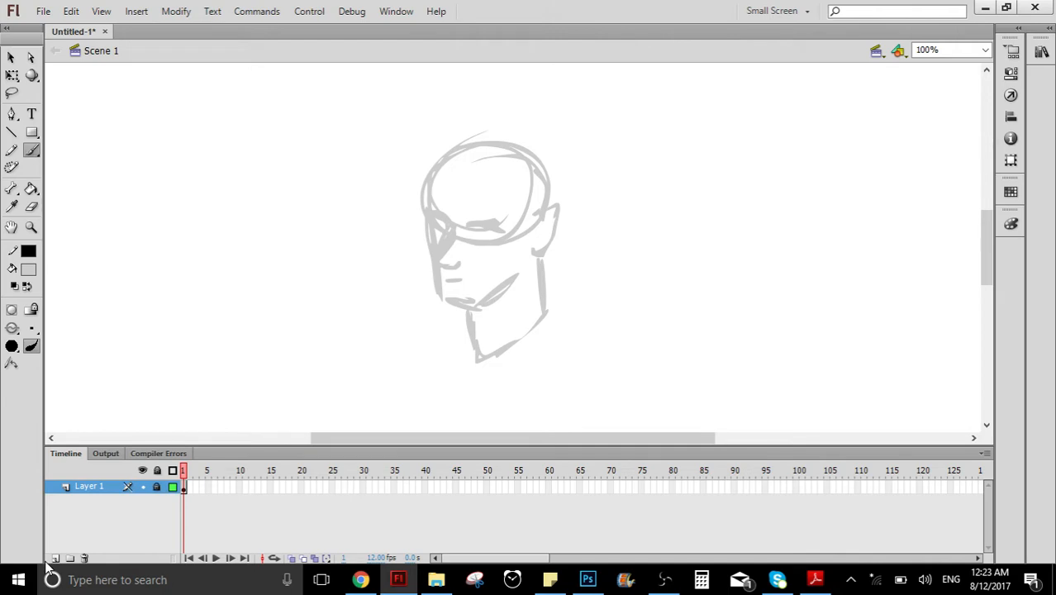
left_click(54, 558)
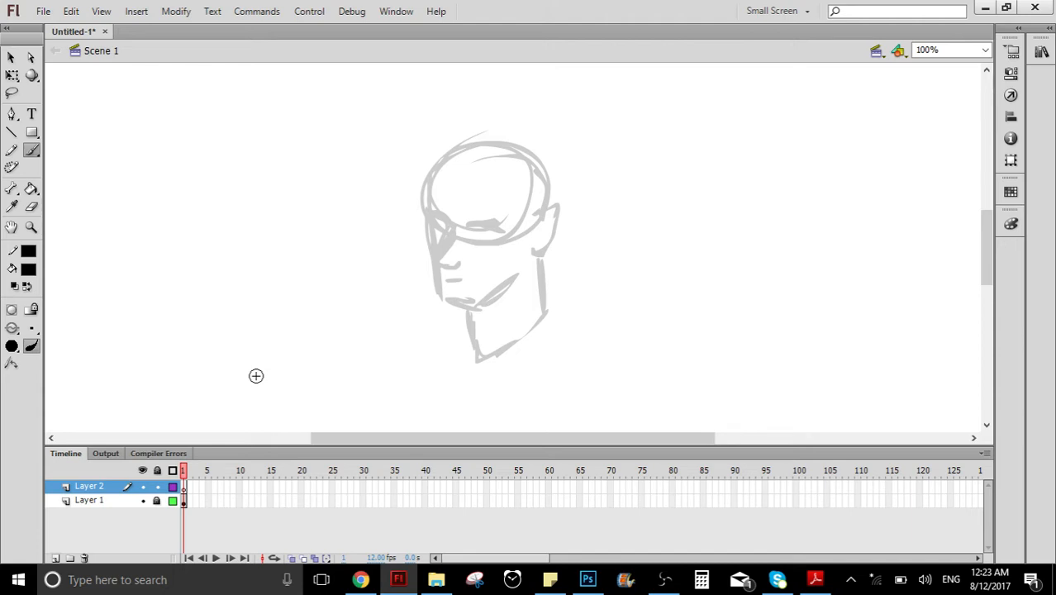
mouse_move(451, 225)
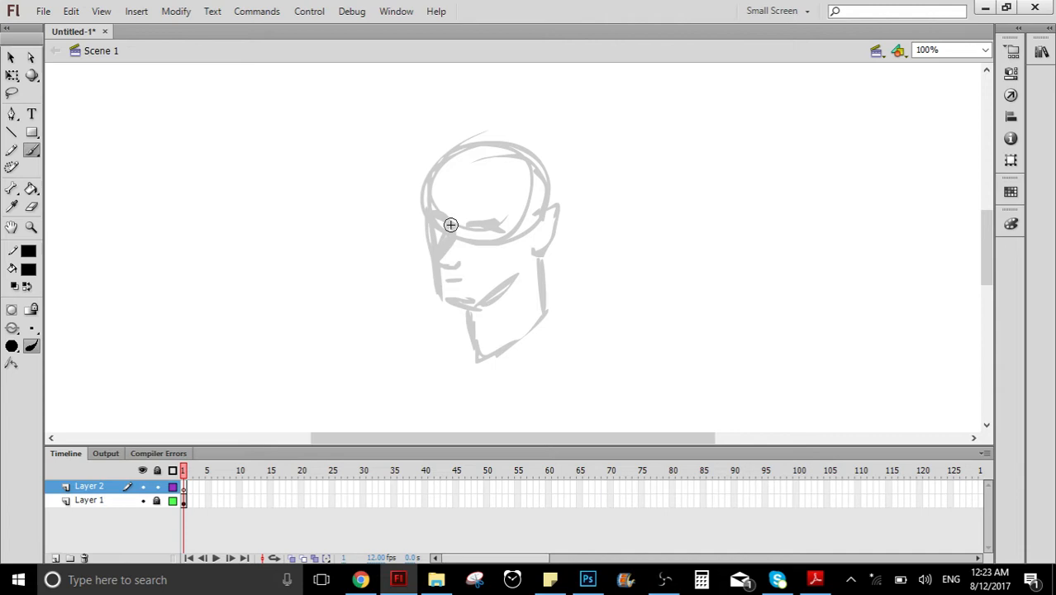
left_click_drag(450, 225, 451, 265)
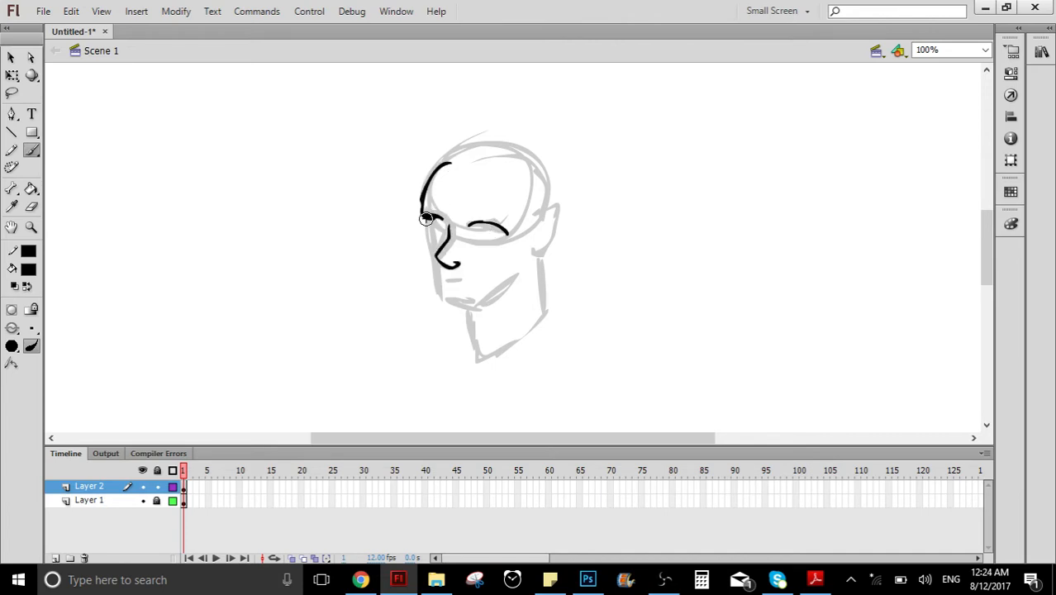
left_click_drag(425, 219, 467, 297)
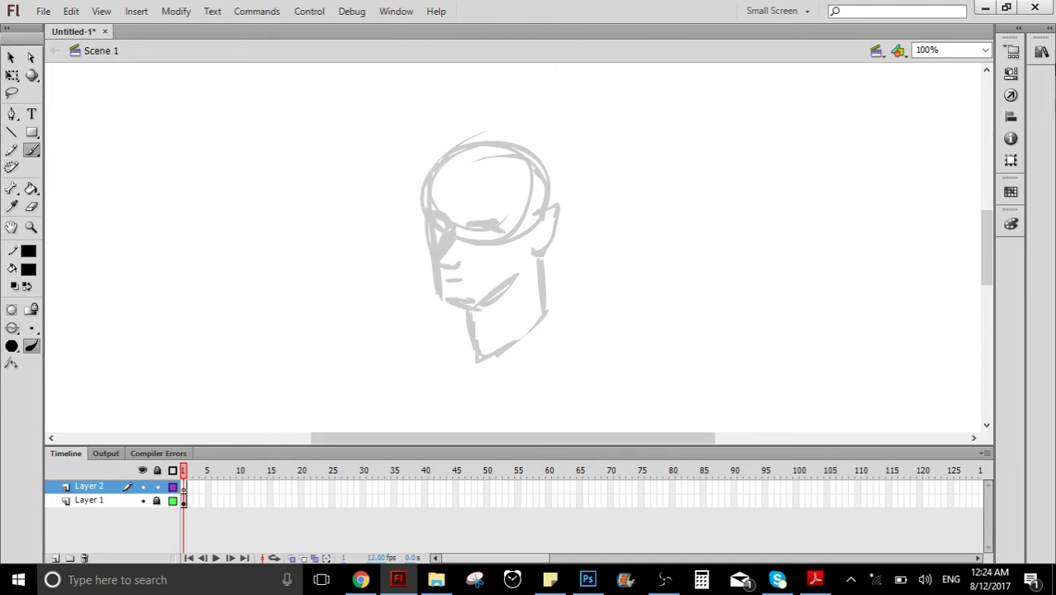
left_click(985, 50)
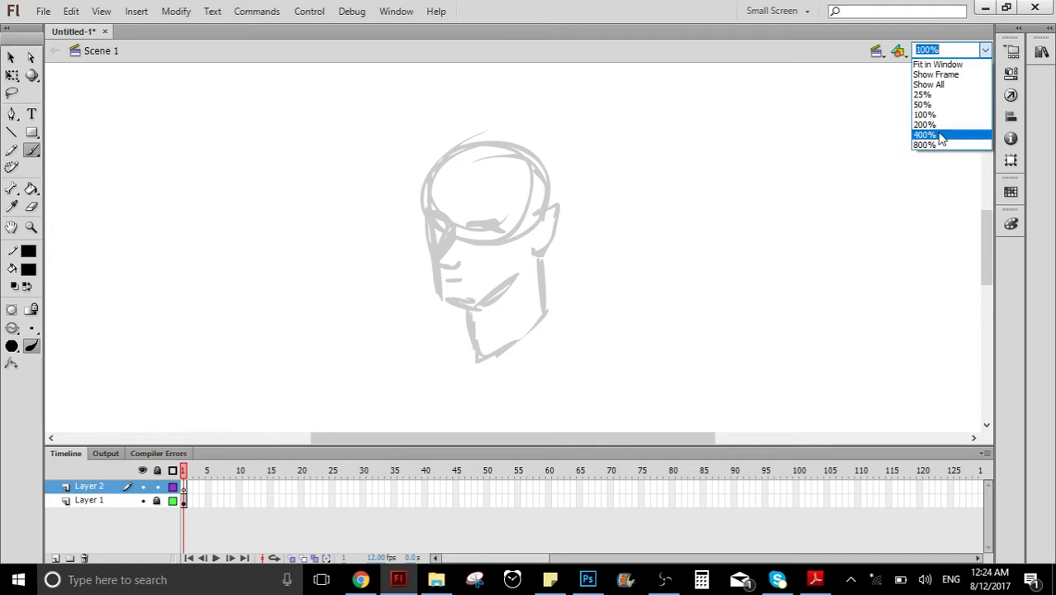
At 400% zoom, ink the black nose line from bridge to nostril, checking it briefly at 50%
left_click(924, 134)
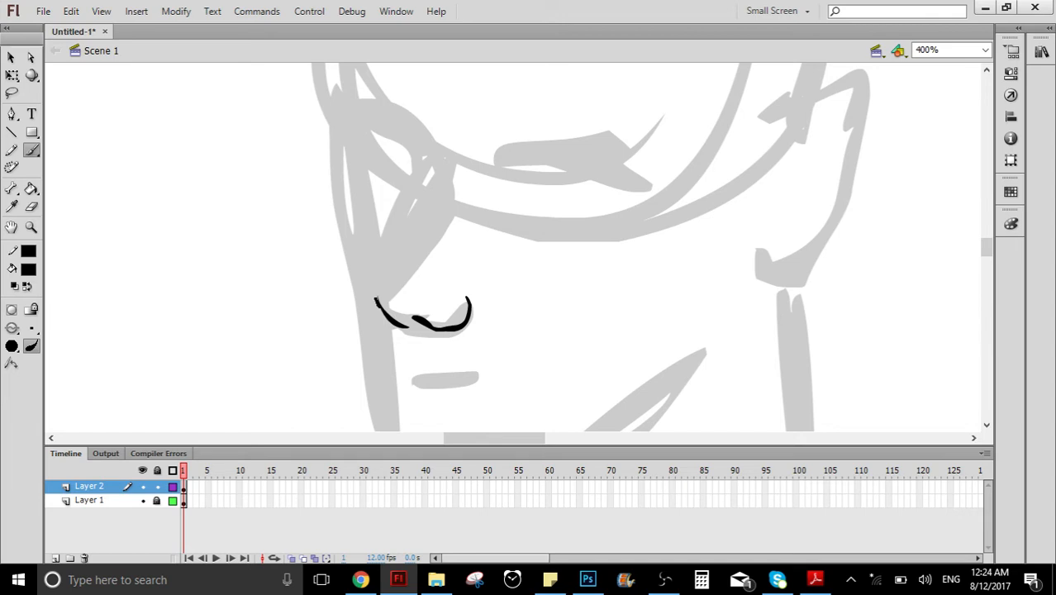
left_click_drag(418, 145, 376, 306)
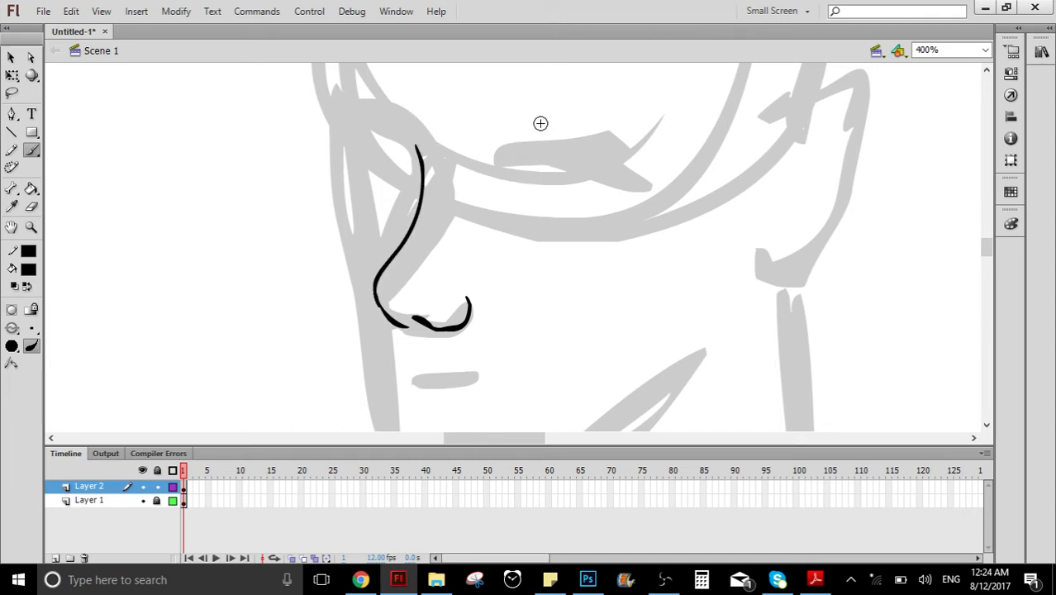
left_click(985, 50)
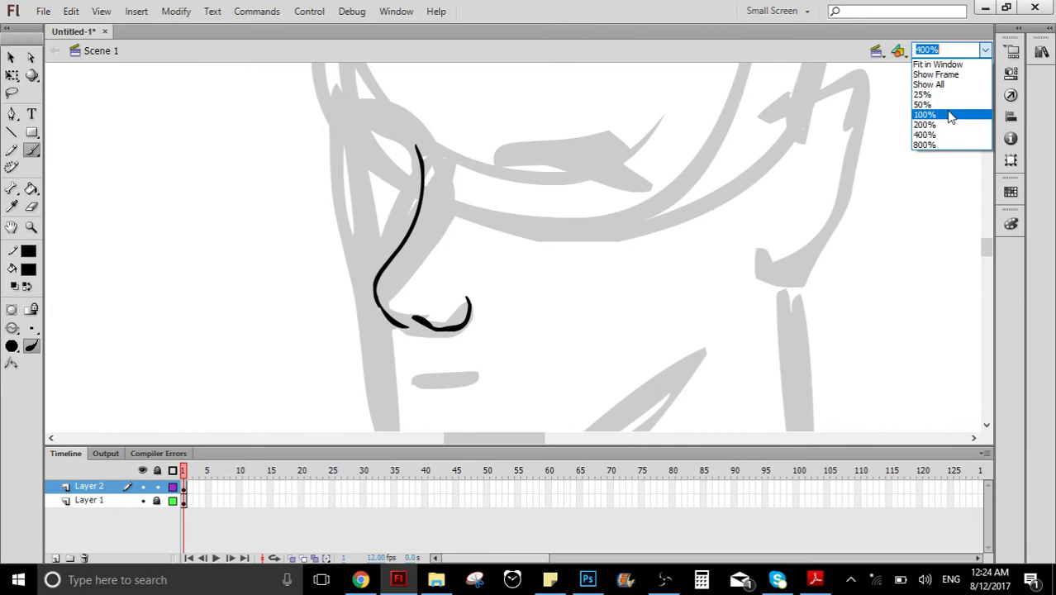
left_click(923, 104)
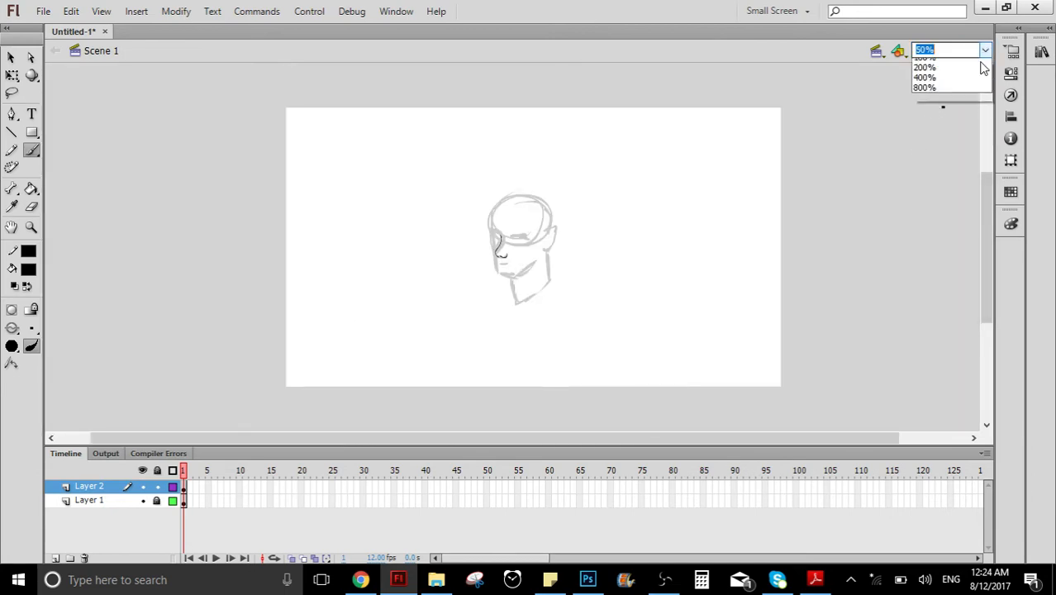
left_click(925, 57)
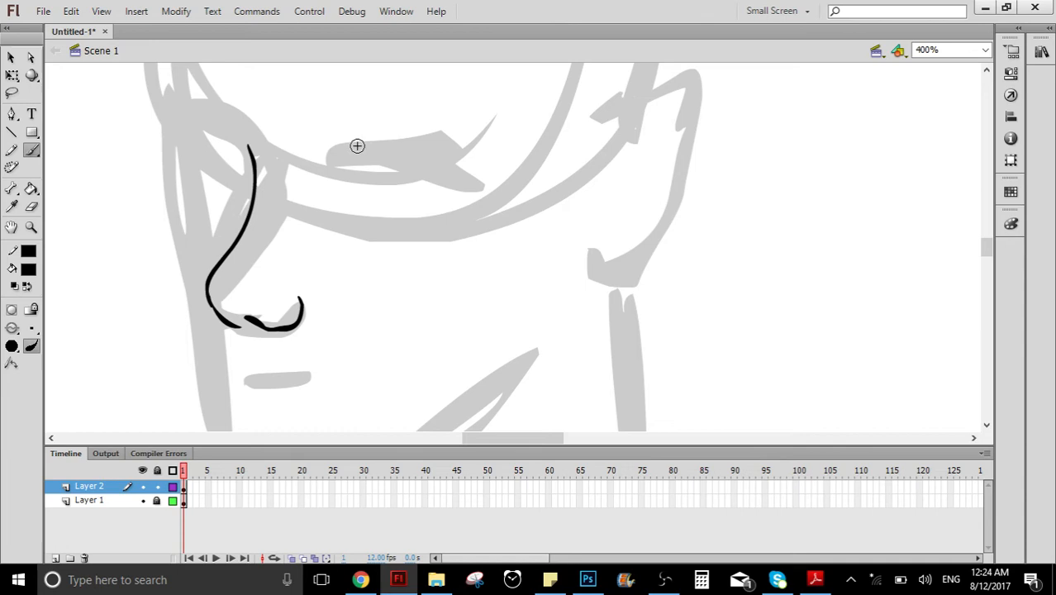
mouse_move(356, 147)
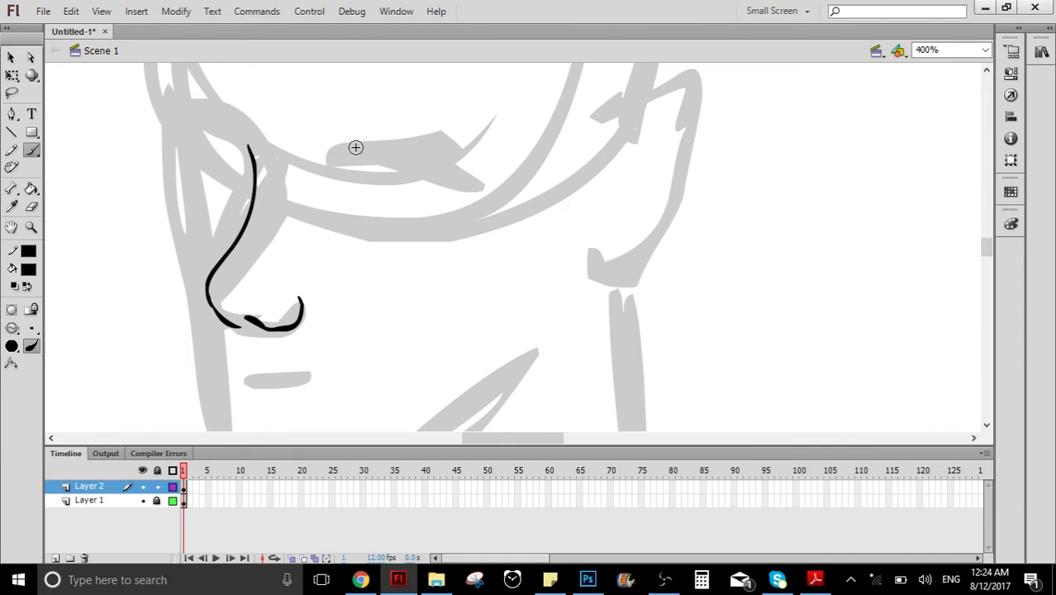
Ink the jagged eyebrow and the eye with its textured iris beside the nose
left_click_drag(355, 147, 458, 182)
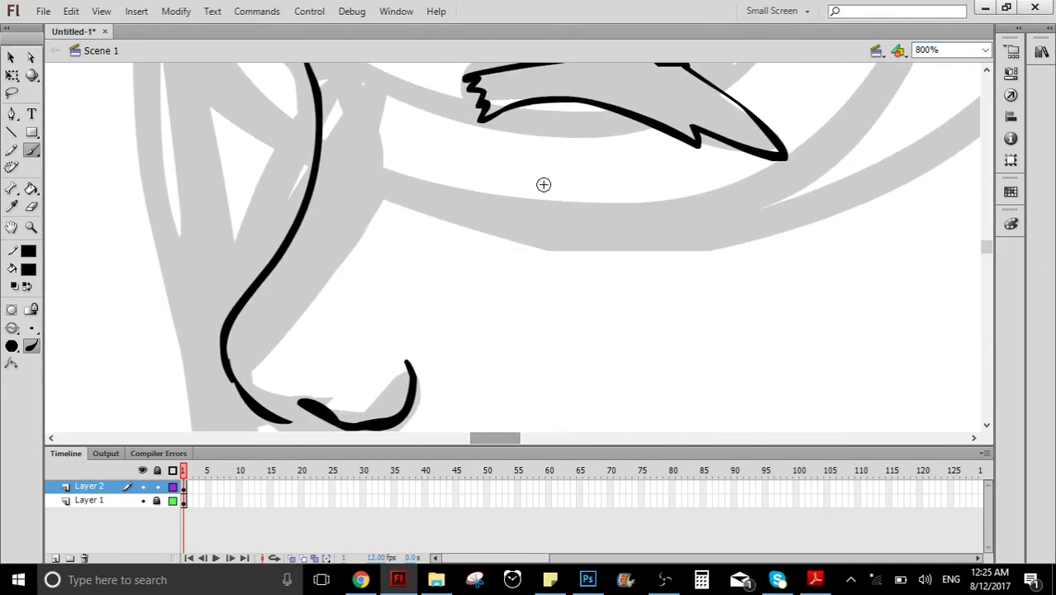
left_click_drag(475, 186, 500, 183)
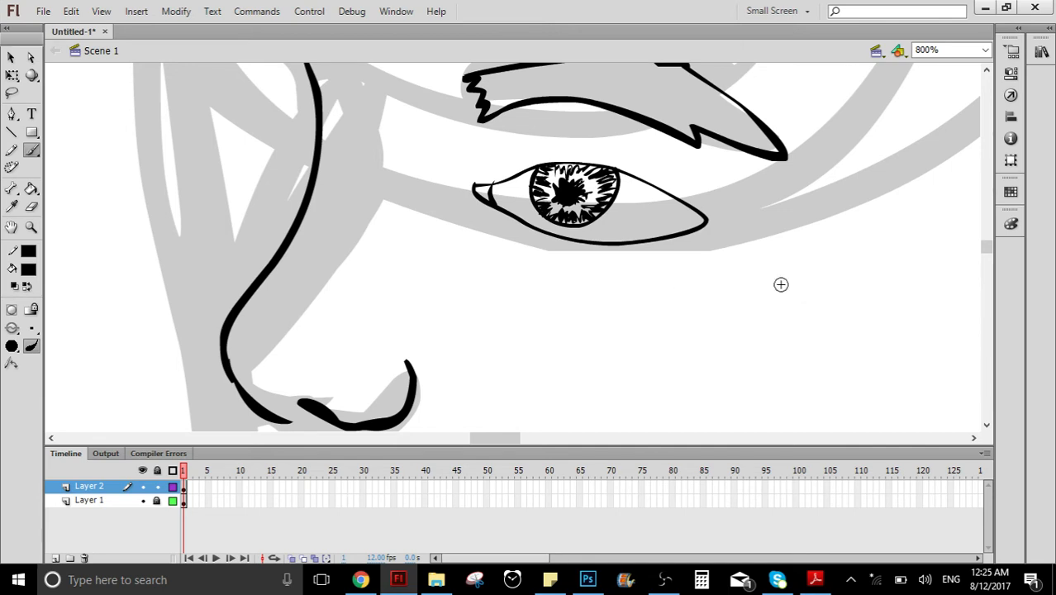
left_click(985, 50)
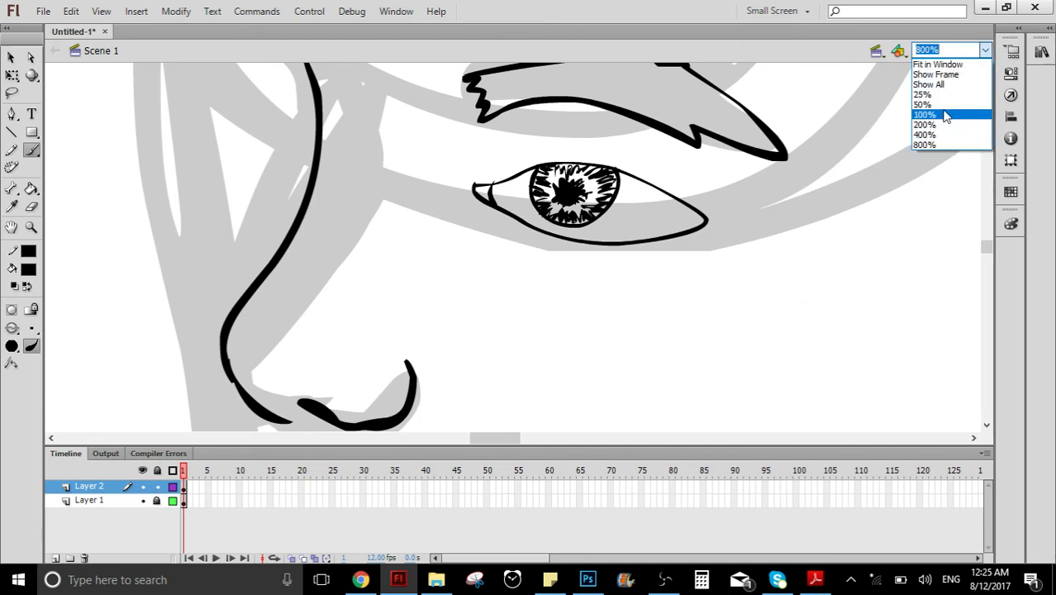
Zoom out to 100% to review the inked nose, eyebrow and eye on the whole head
left_click(924, 114)
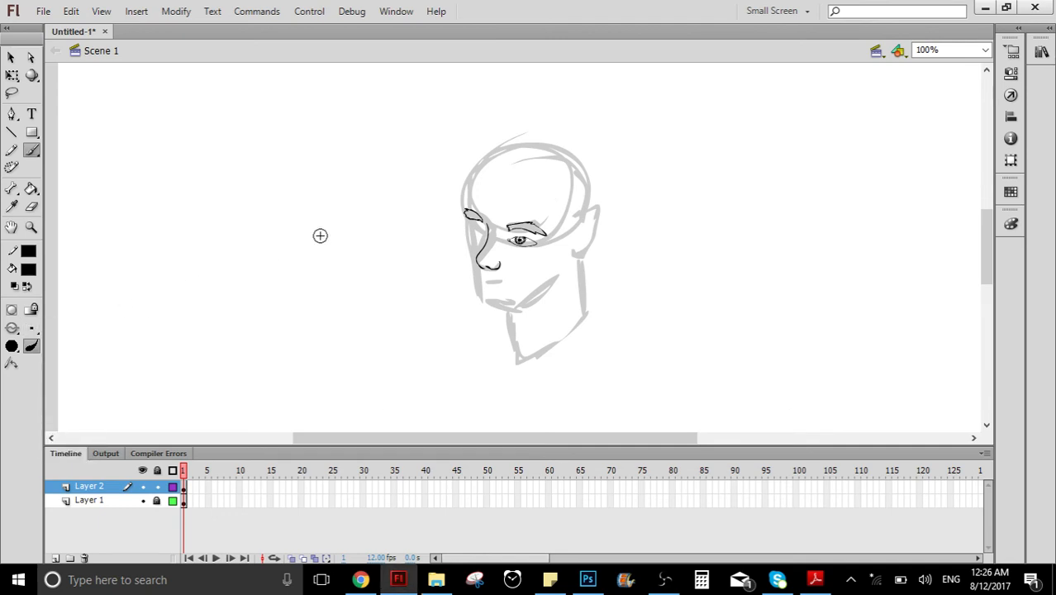
mouse_move(326, 263)
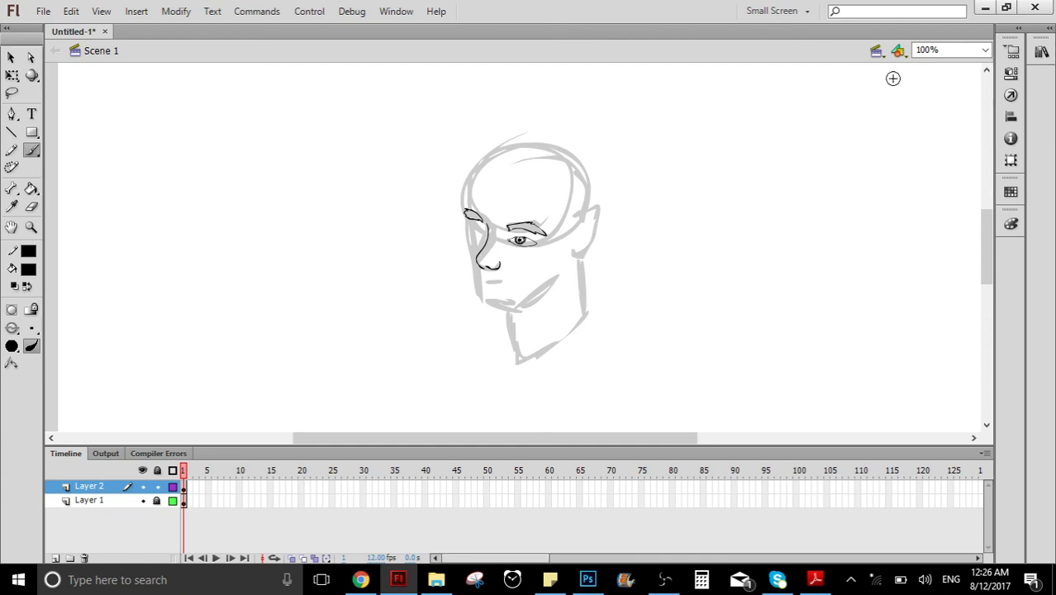
Ink the rounded cranium outline at 400%, then return to 100% to see the whole head
left_click(983, 50)
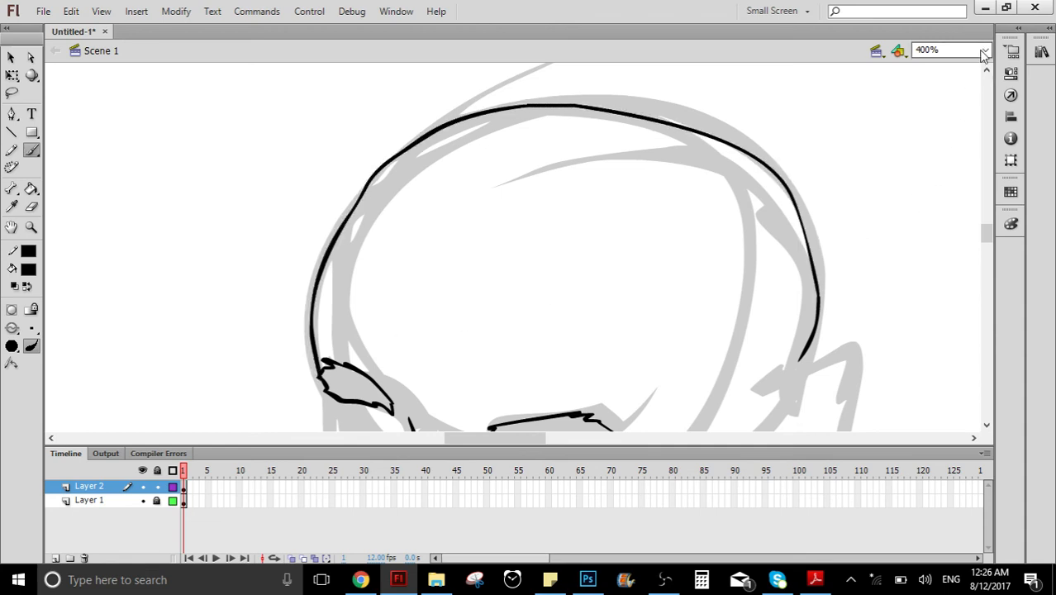
left_click(986, 50)
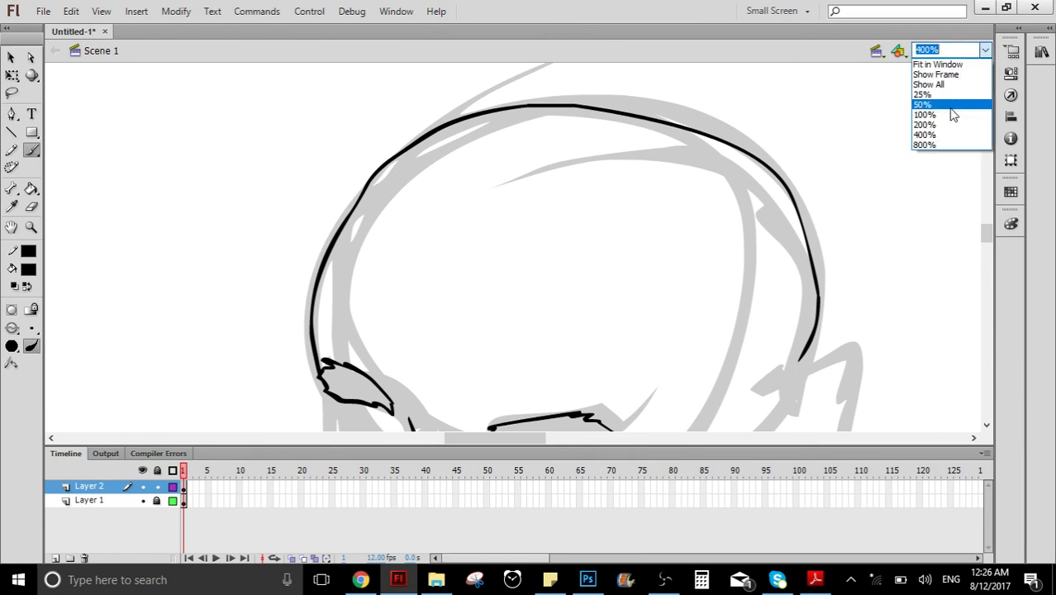
left_click(926, 115)
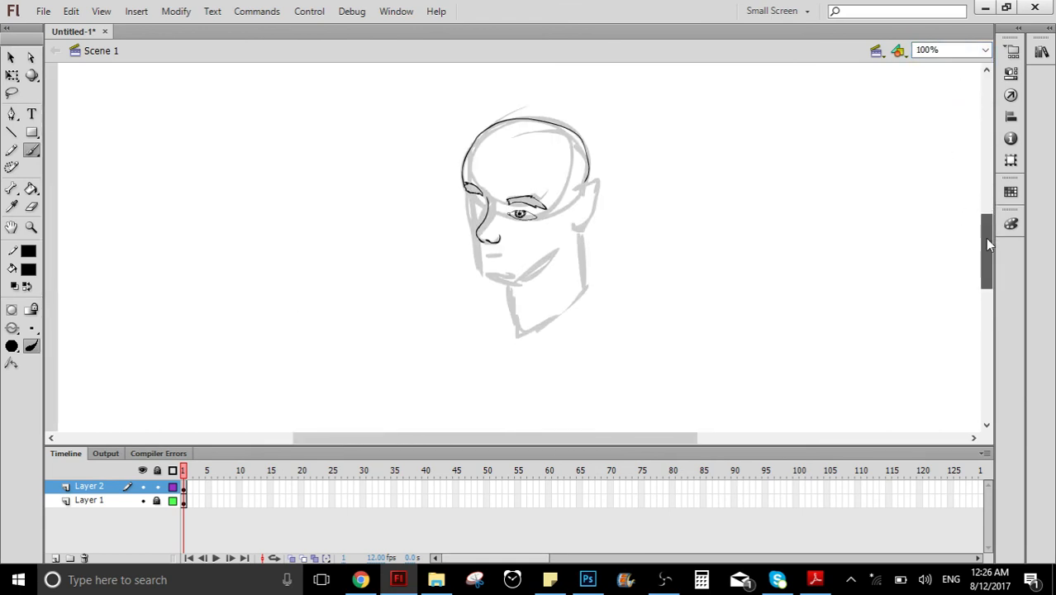